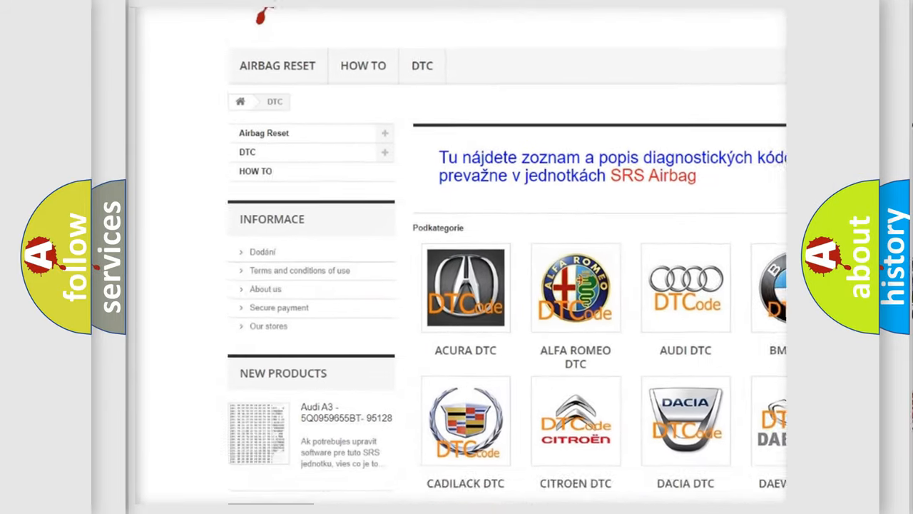
Scroll the DTC category page from the car-make grid through the code list to the footer and slightly back
scroll(down, 3)
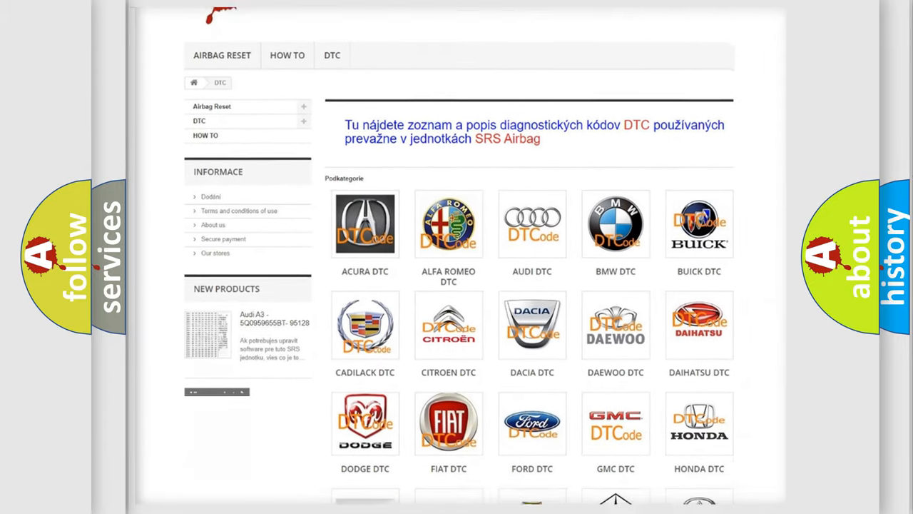
scroll(down, 3)
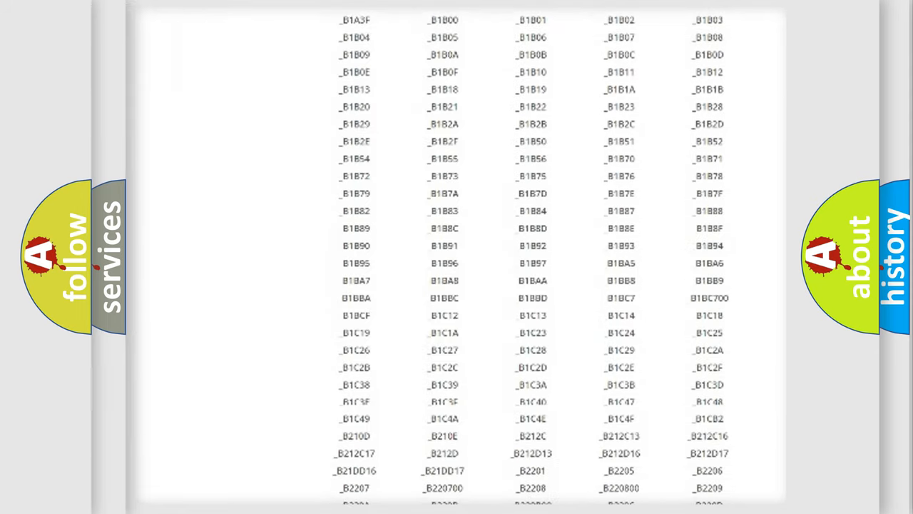
scroll(down, 3)
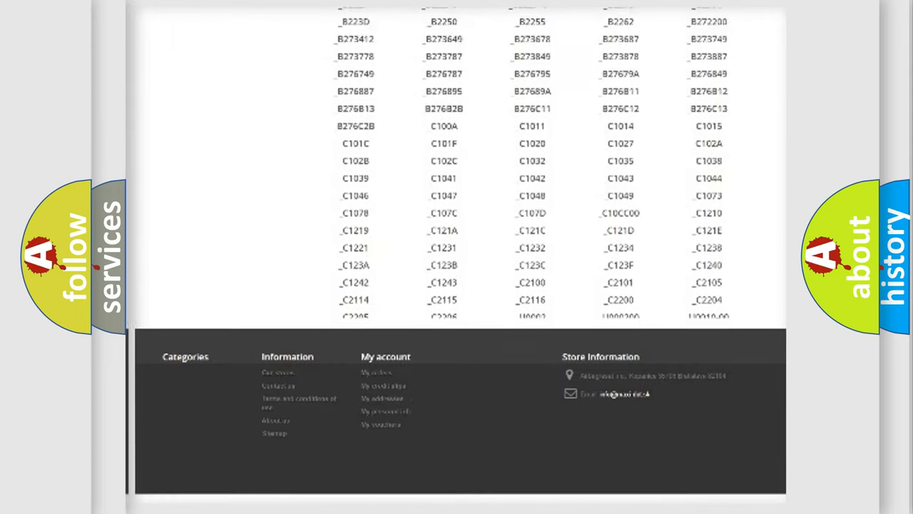
scroll(up, 3)
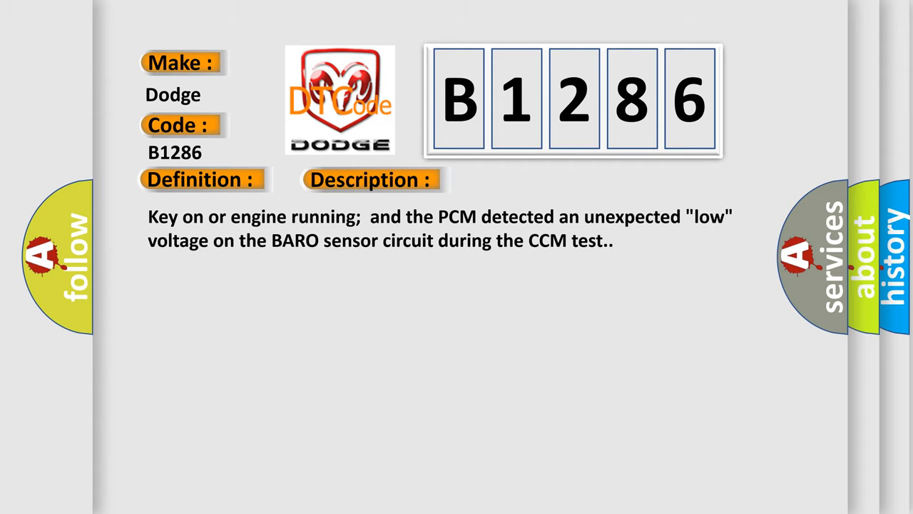
Advance the slide to reveal the Cause section listing the BARO sensor circuit faults
click(522, 180)
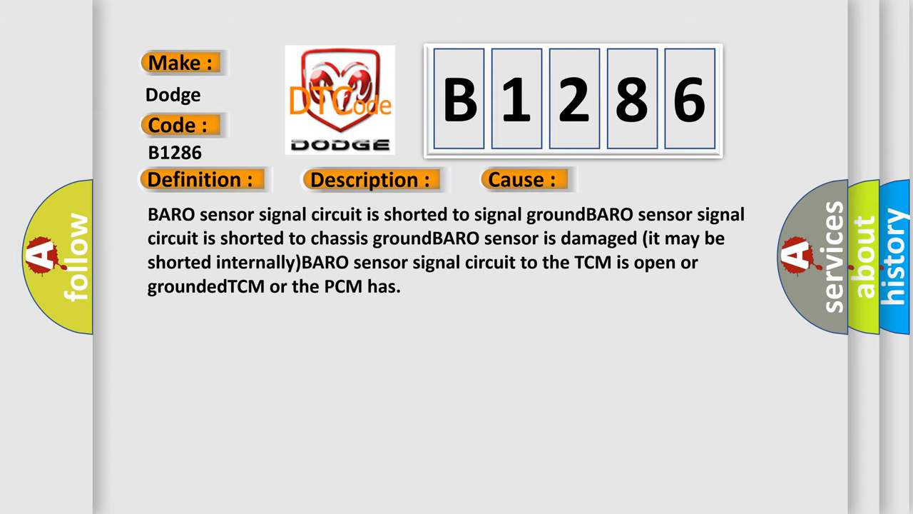